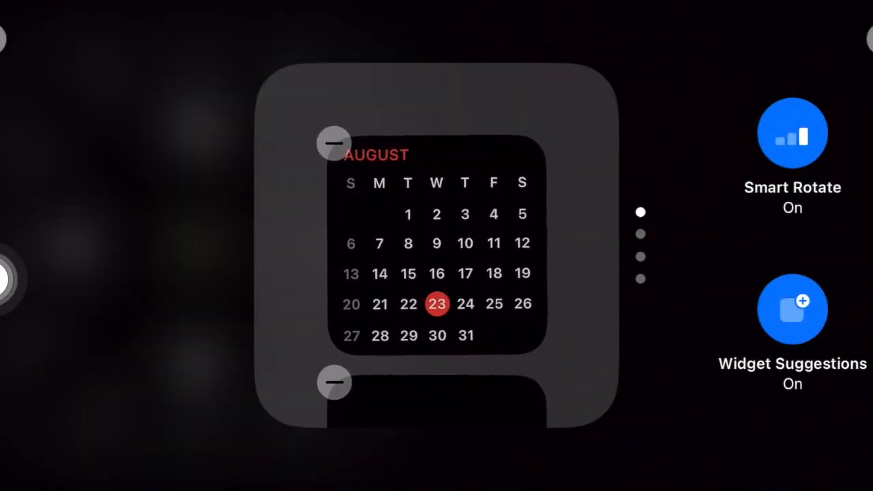
- Browse the stacked widgets and confirm with Done, keeping Smart Rotate and Widget Suggestions on
left_click(793, 133)
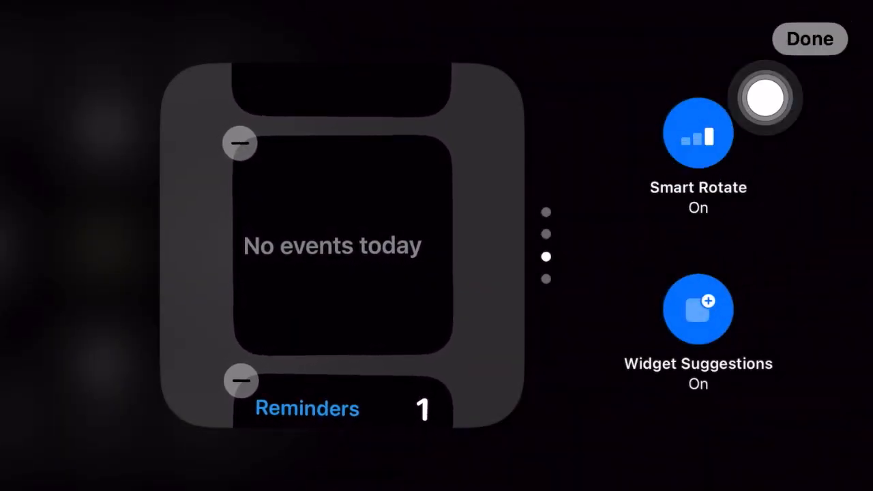
left_click(809, 39)
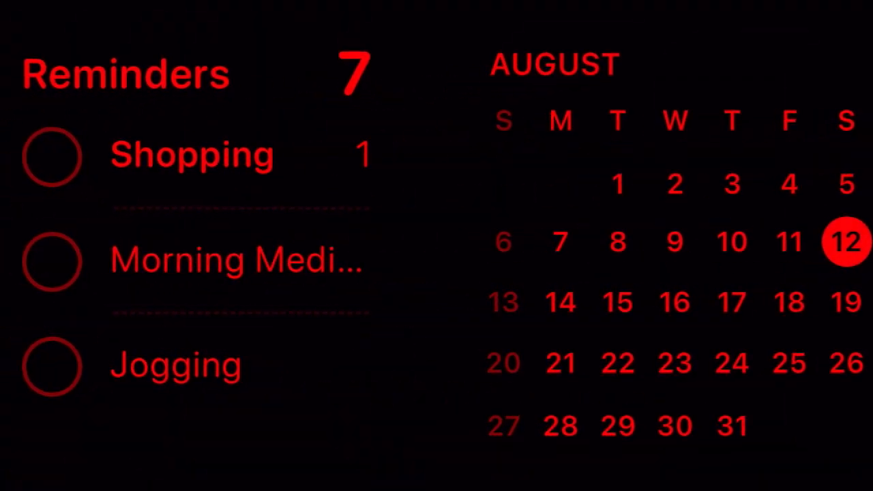
- Check off the Jogging reminder in the Reminders widget, leaving six reminders
left_click(52, 365)
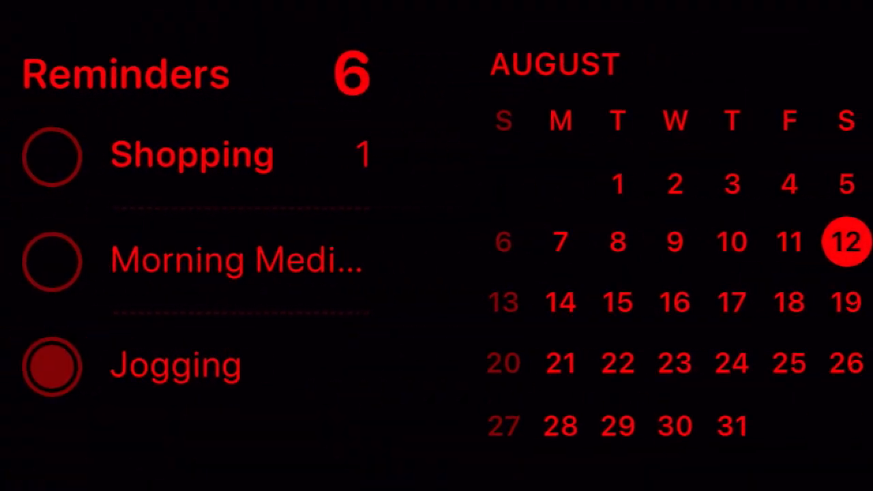